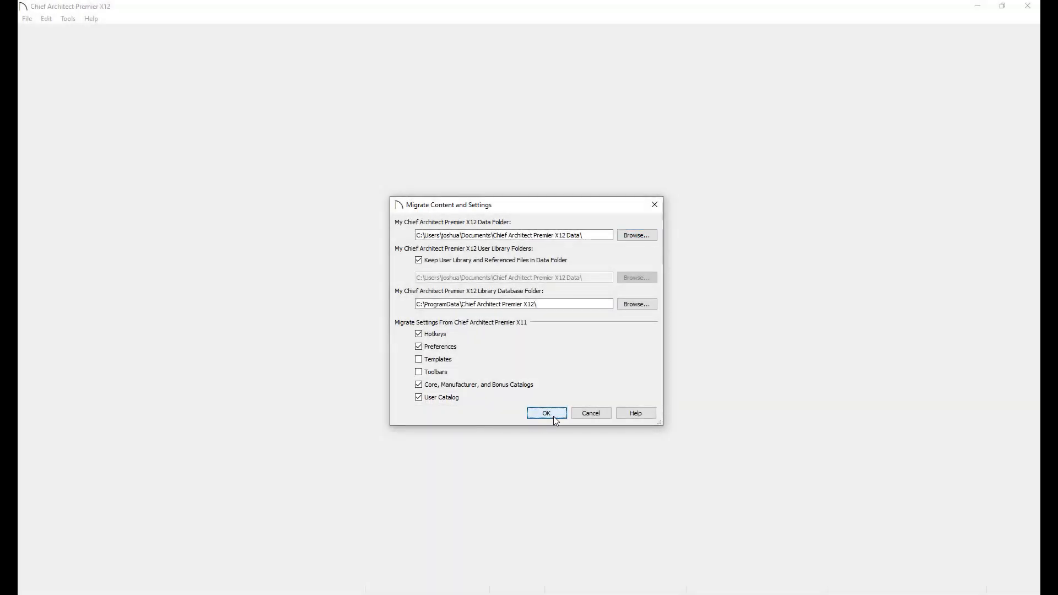
Run the X11 settings migration and acknowledge the 'migrated successfully' notice.
left_click(547, 413)
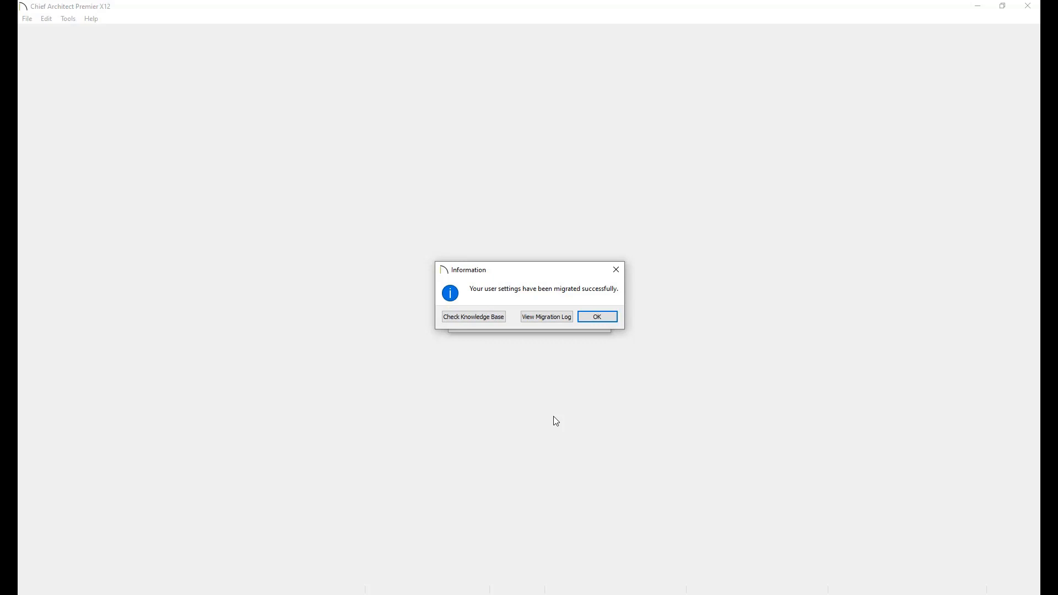
mouse_move(615, 330)
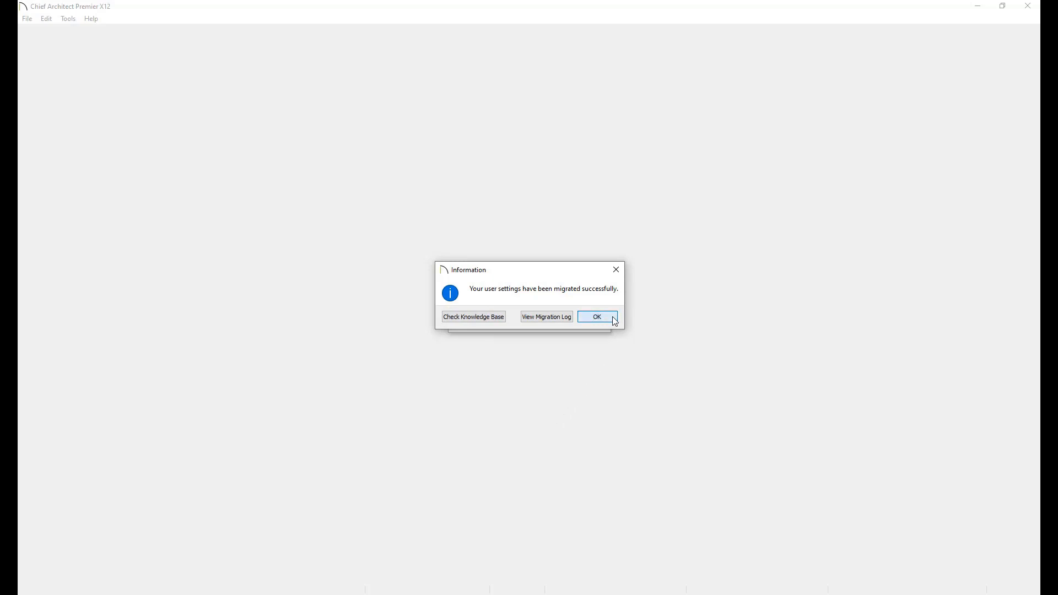
left_click(597, 316)
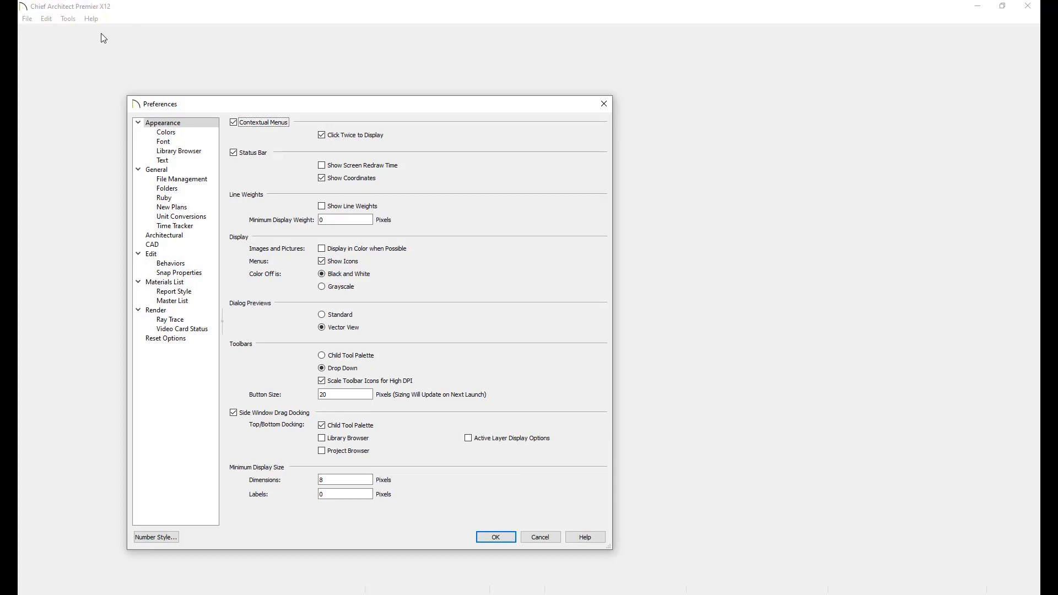
mouse_move(92, 93)
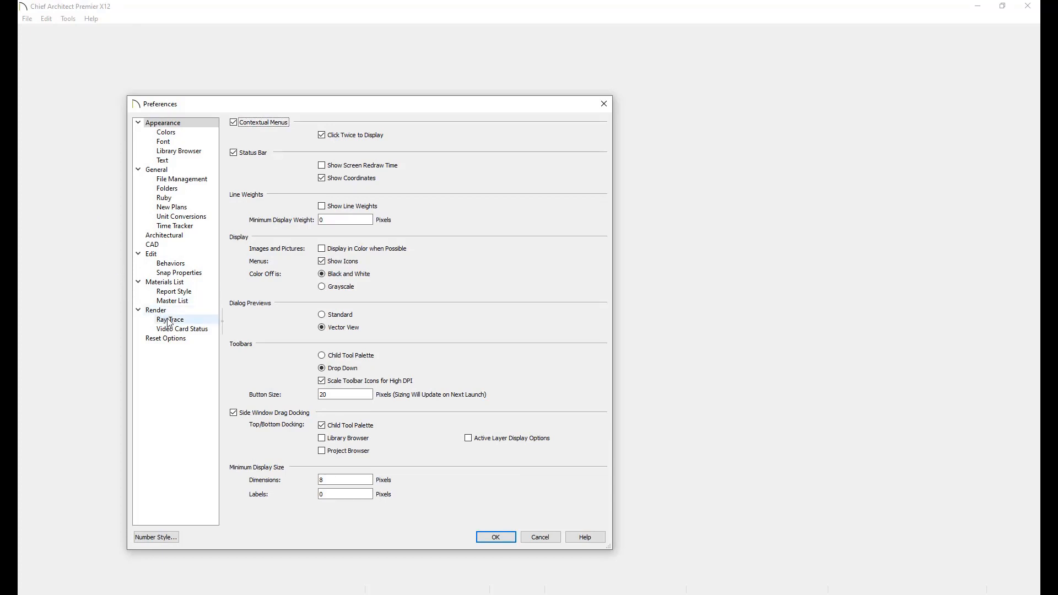
From Reset Options, reset the migration status, confirm Yes, acknowledge the restart notice and close Preferences.
left_click(166, 339)
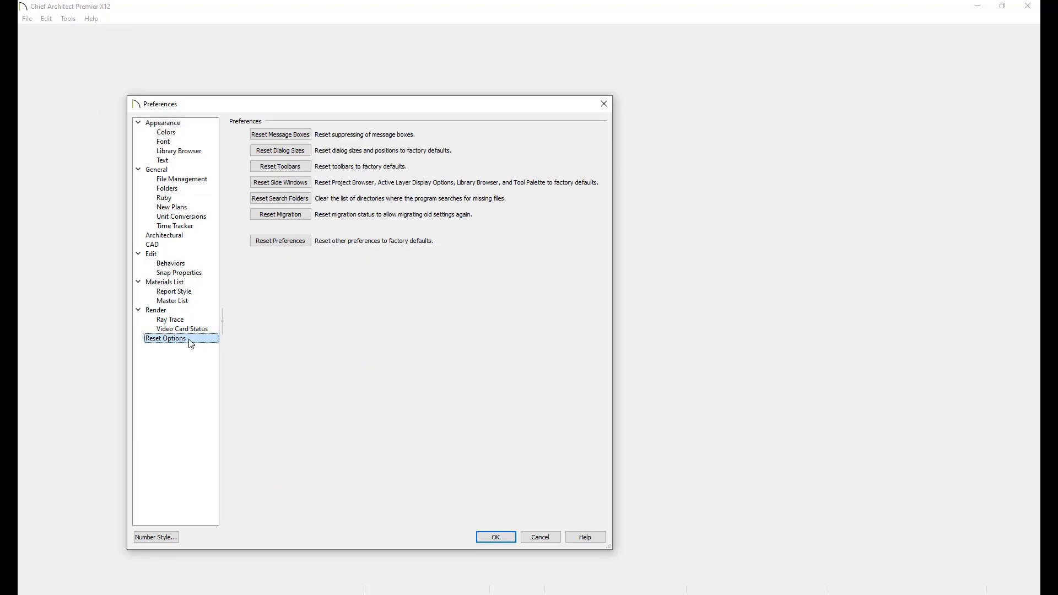
mouse_move(244, 342)
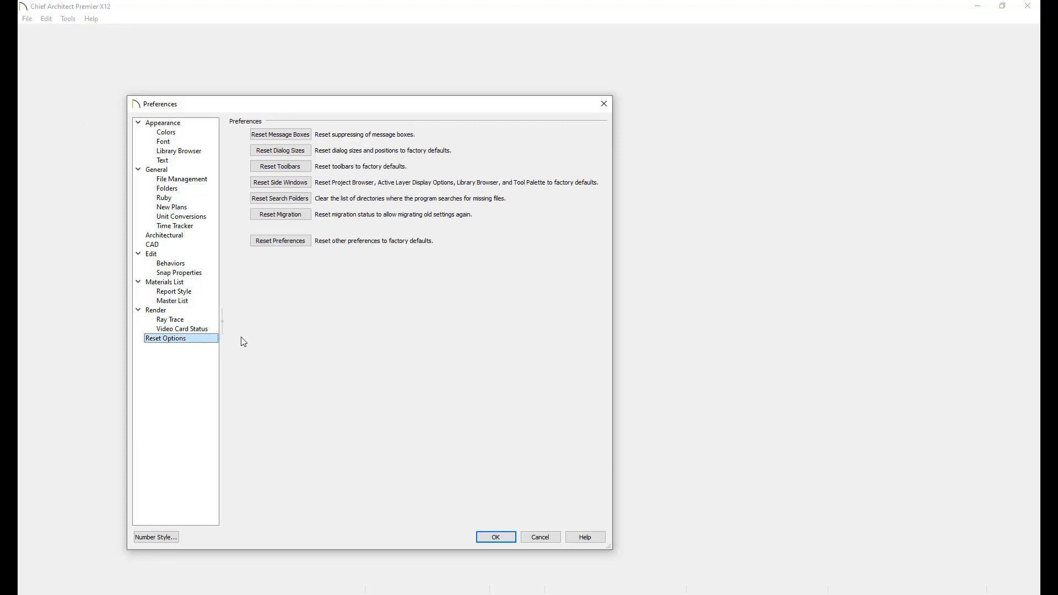
mouse_move(304, 218)
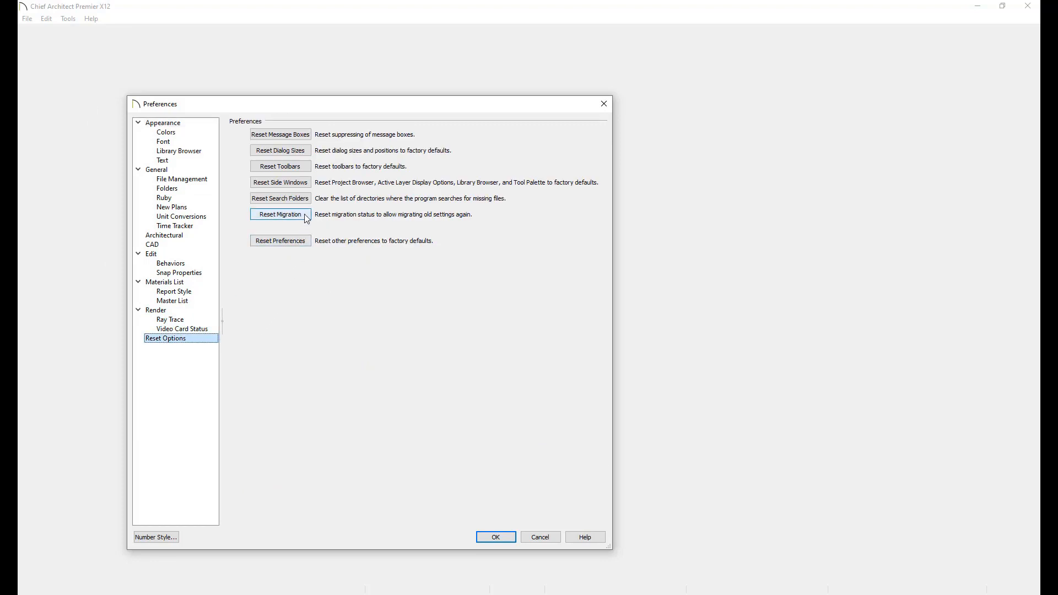
left_click(280, 213)
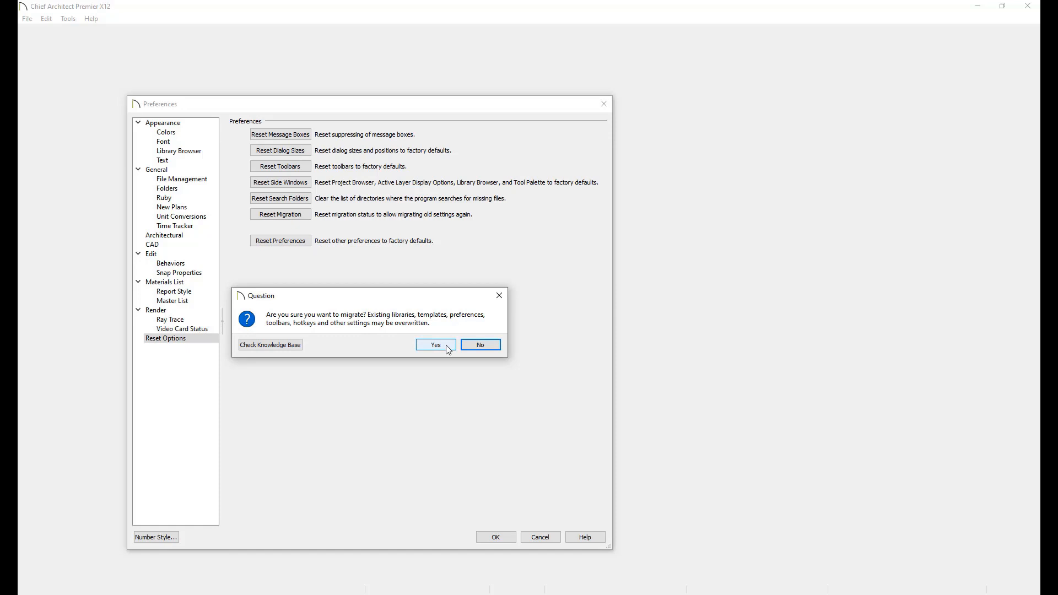
left_click(436, 344)
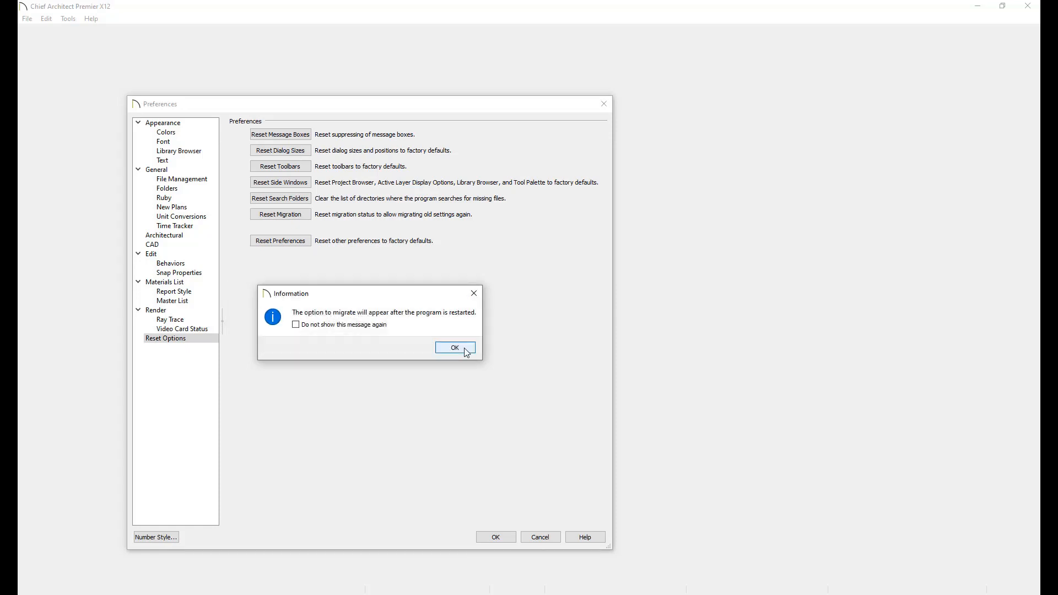
left_click(455, 347)
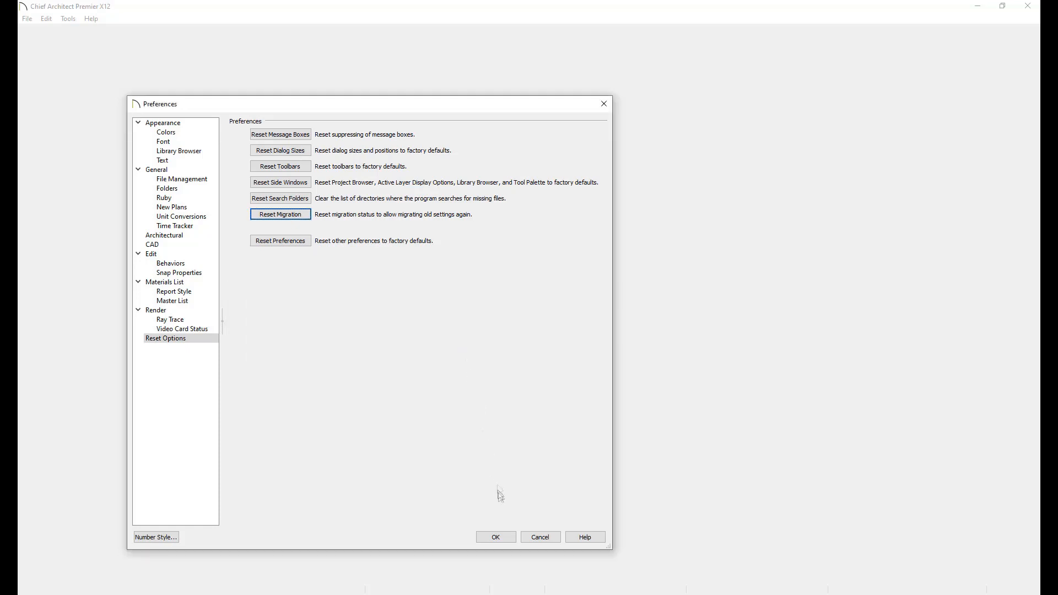
left_click(280, 214)
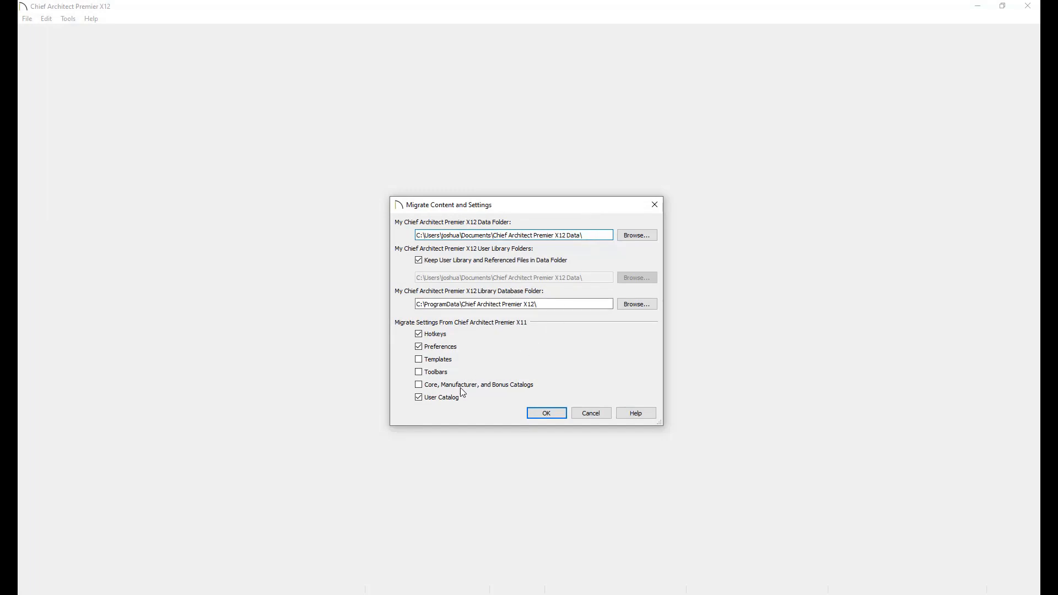
Uncheck User Catalog so only Hotkeys and Preferences migrate from X11.
left_click(419, 397)
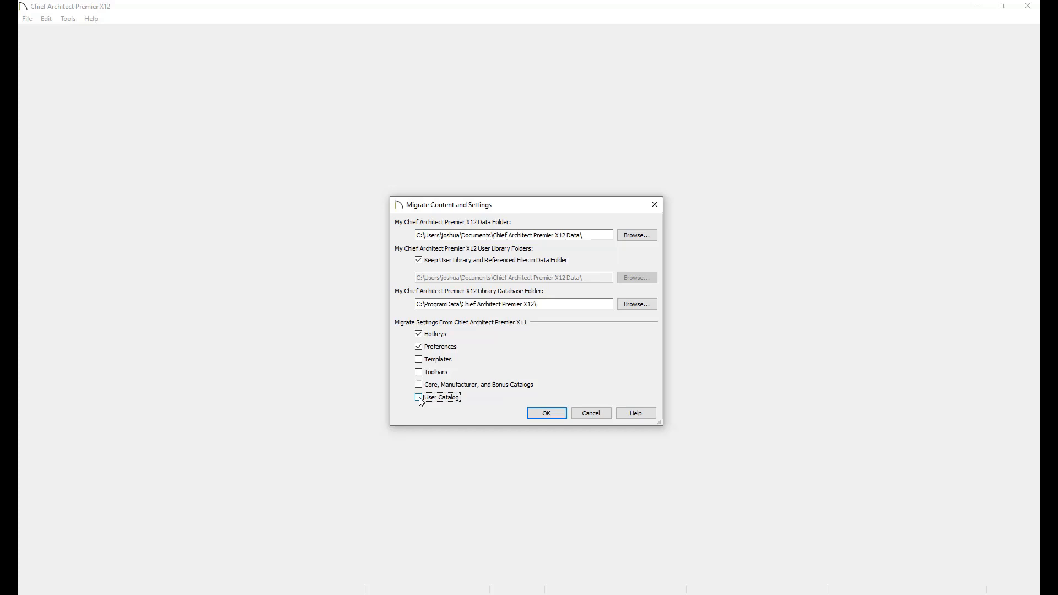